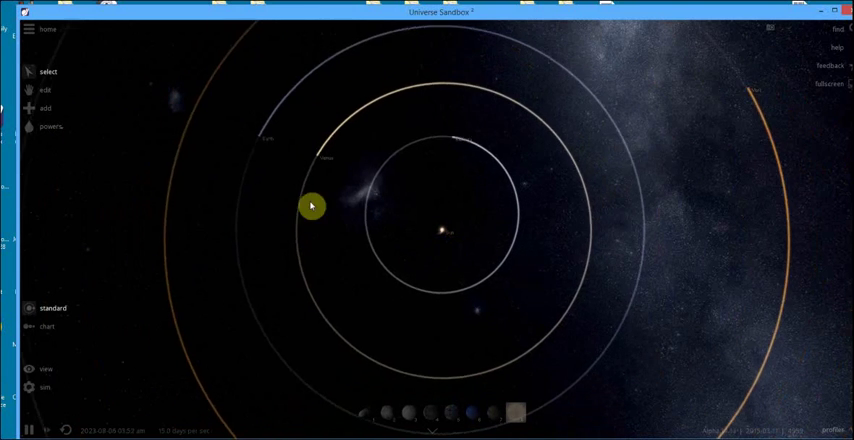
# - Check Earth's properties, then view the orbits at an angle showing the incoming path into the inner system
pyautogui.click(312, 206)
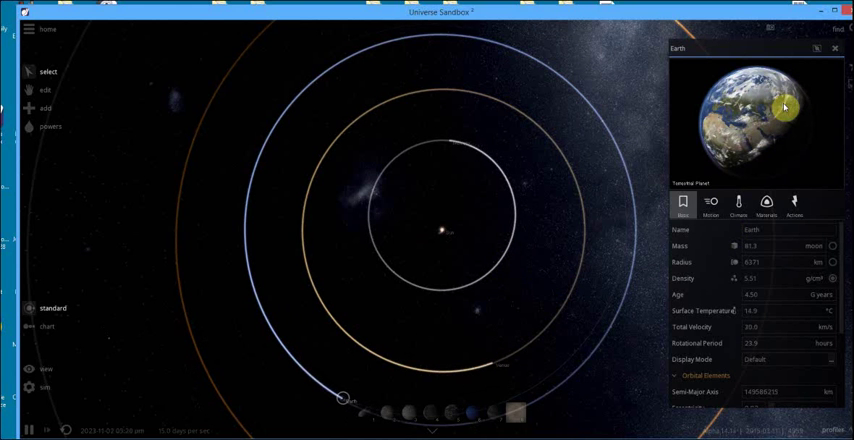
pyautogui.click(738, 202)
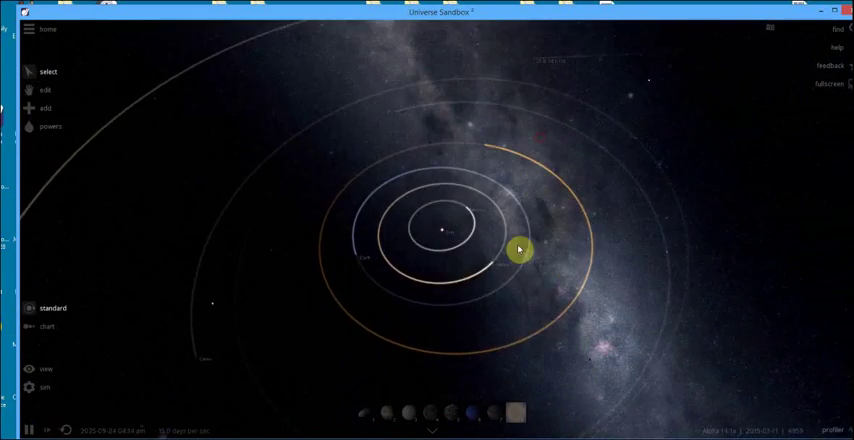
pyautogui.moveTo(520, 248); pyautogui.dragTo(348, 344)
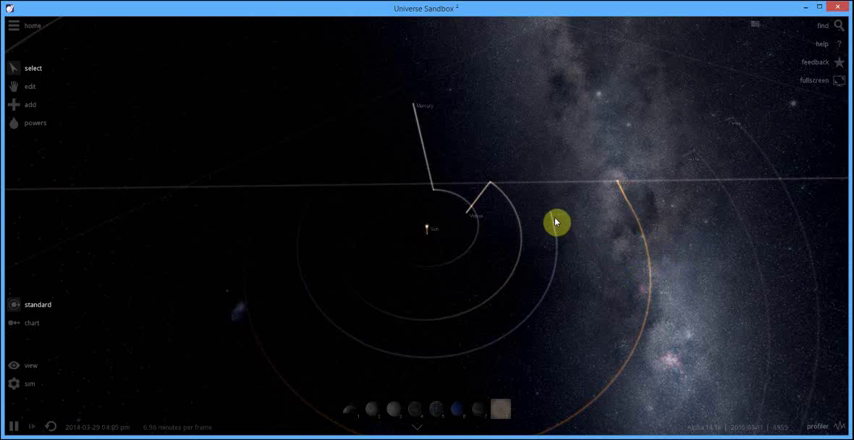
# - Review Earth's panel and let the flyby throw the planets onto scattered, tangled paths
pyautogui.click(552, 212)
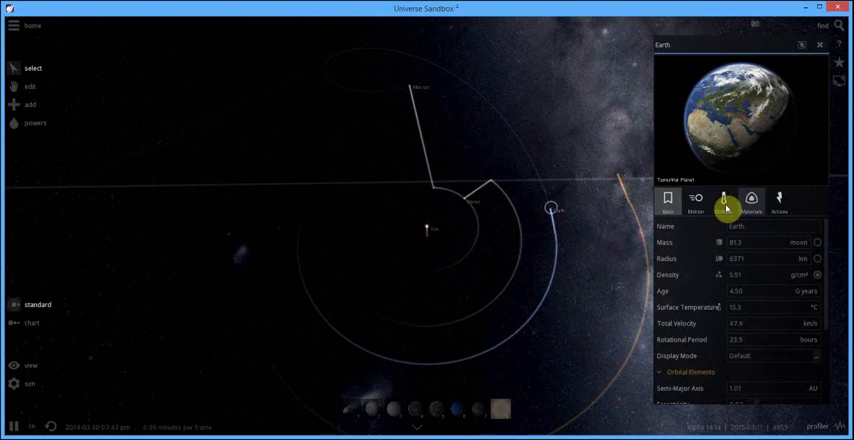
pyautogui.click(724, 200)
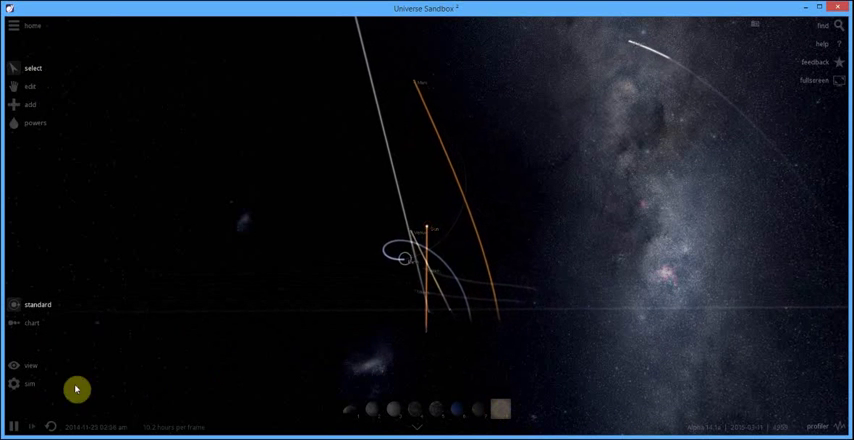
# - Enable the Habitable Zones overlay in View settings and select Earth among the scattered planets
pyautogui.click(30, 384)
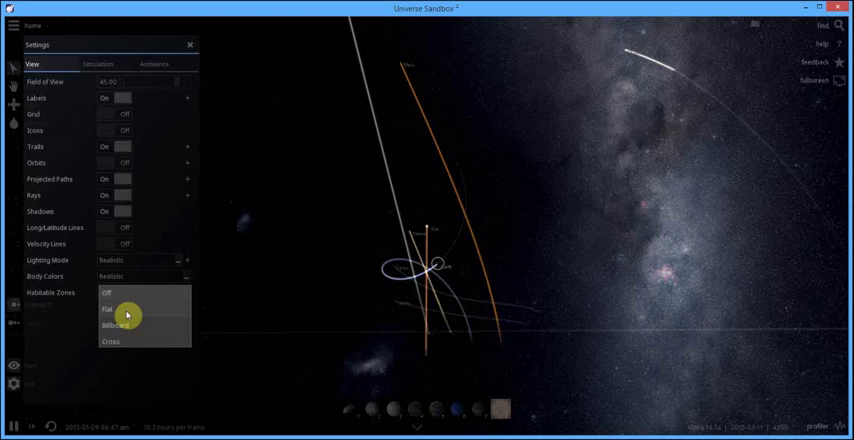
pyautogui.click(108, 308)
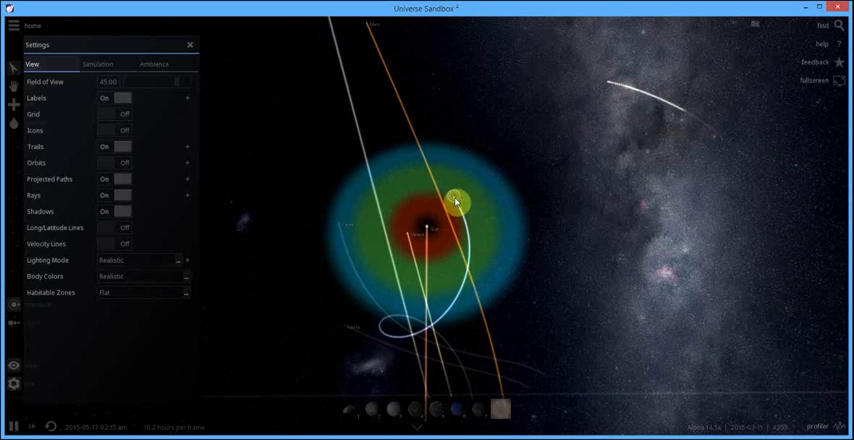
pyautogui.click(456, 202)
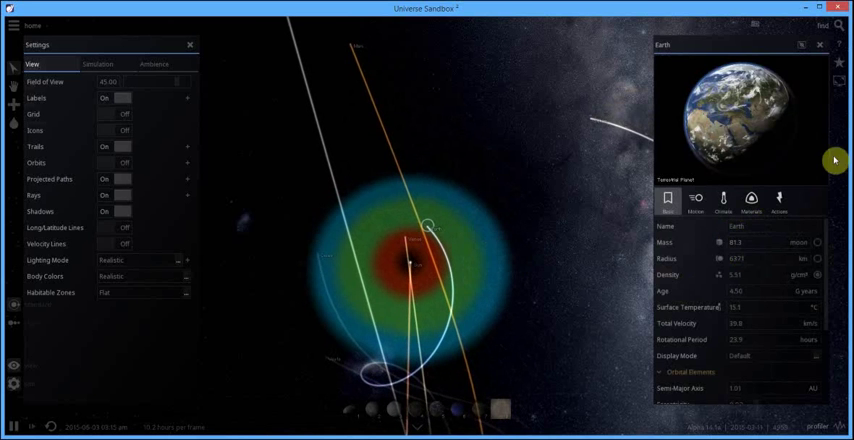
# - Show Earth's surface temperature, greenhouse effect and atmosphere figures beside the habitable-zone shading
pyautogui.click(724, 200)
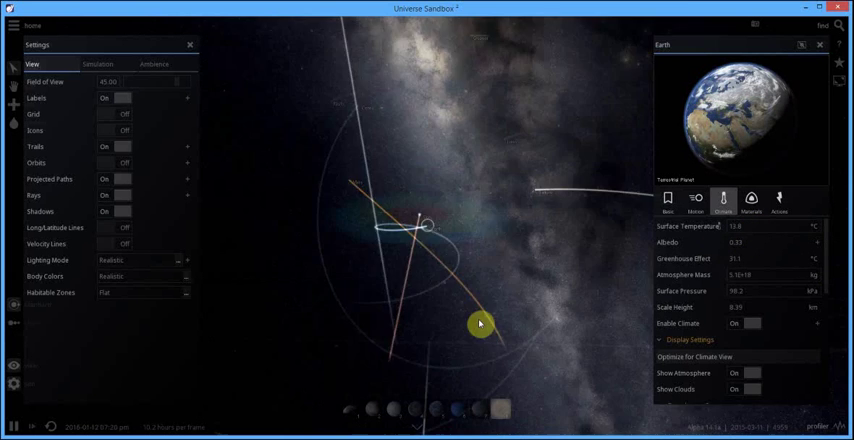
pyautogui.click(14, 424)
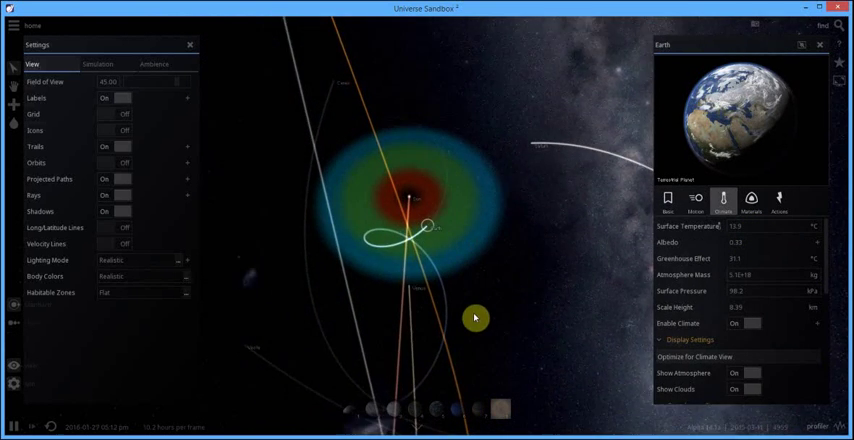